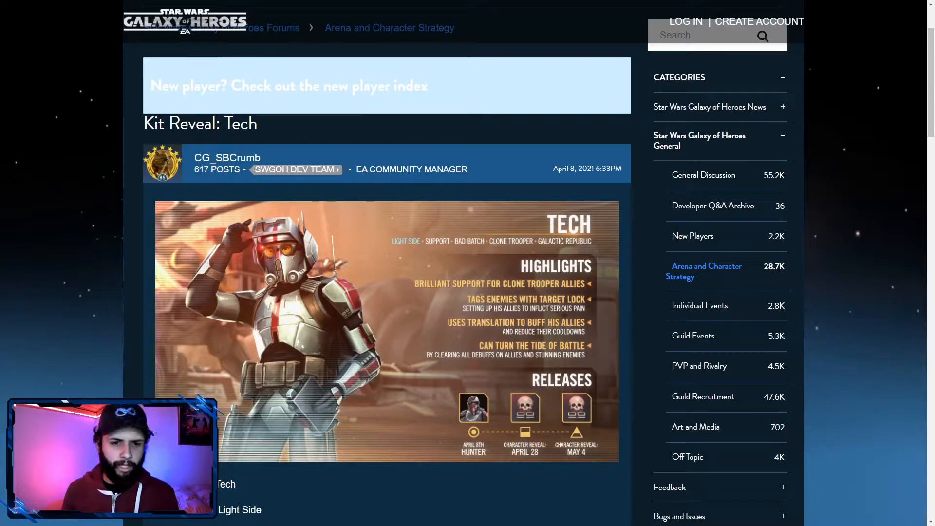
scroll(down, 3)
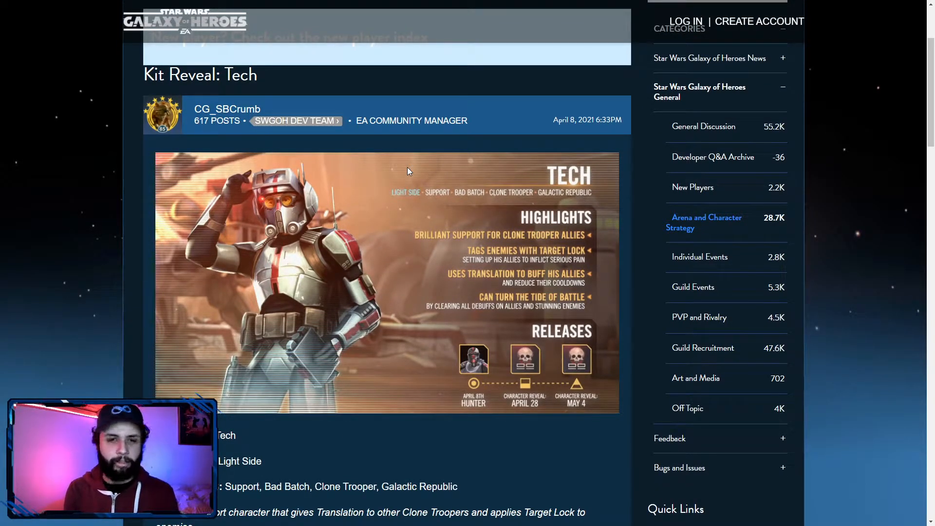
mouse_move(416, 188)
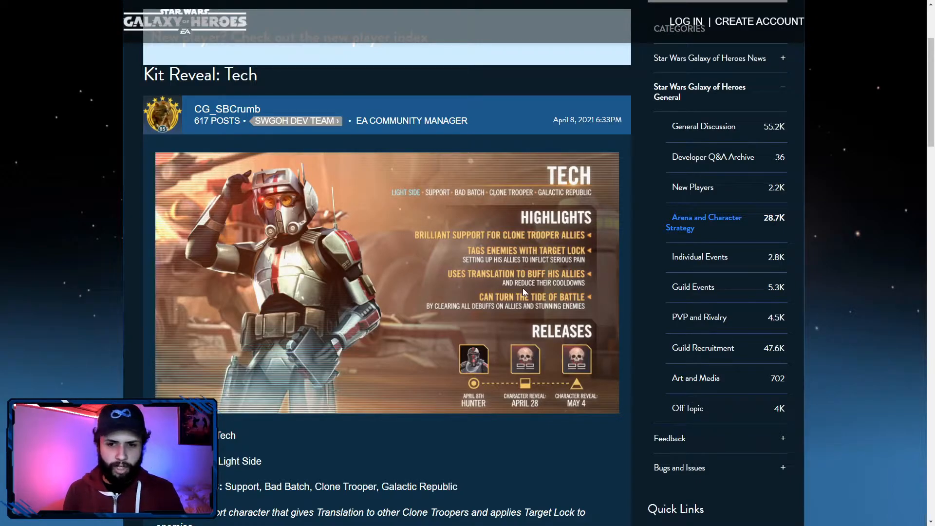
mouse_move(581, 281)
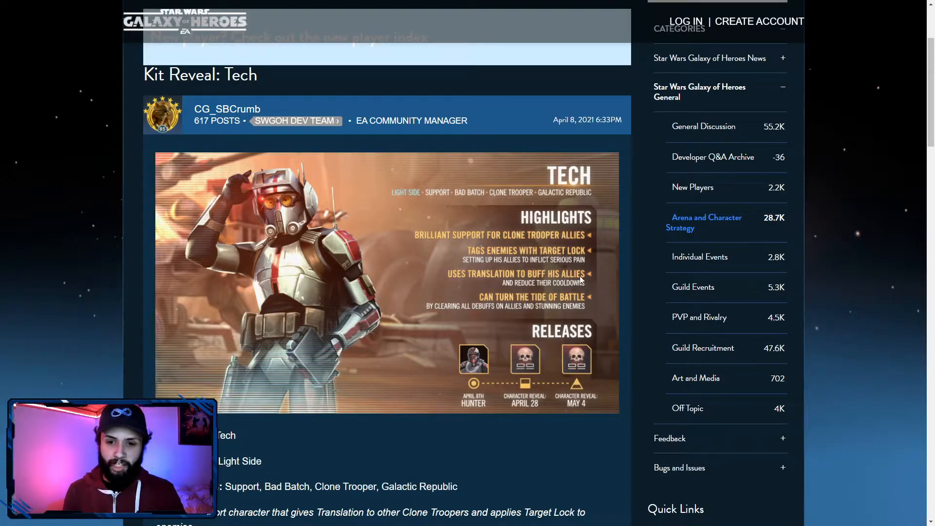
mouse_move(462, 272)
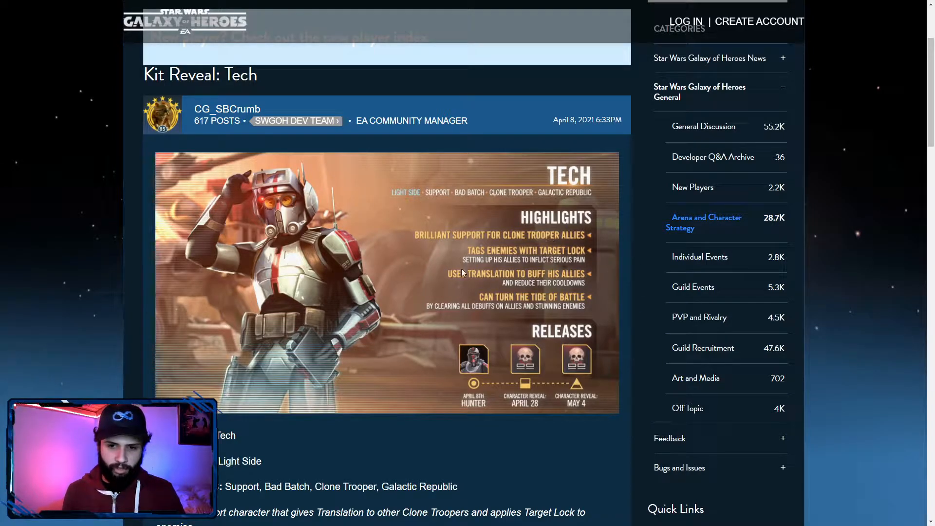
mouse_move(198, 352)
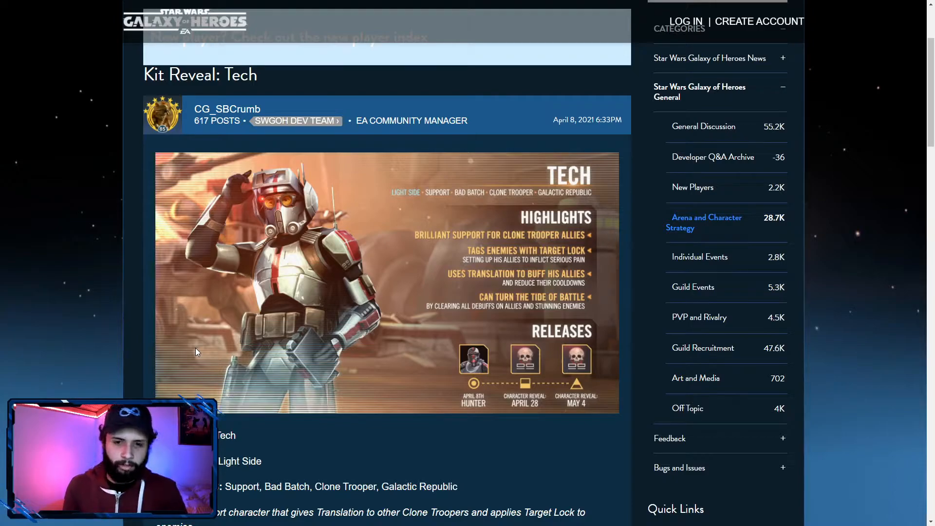
mouse_move(526, 301)
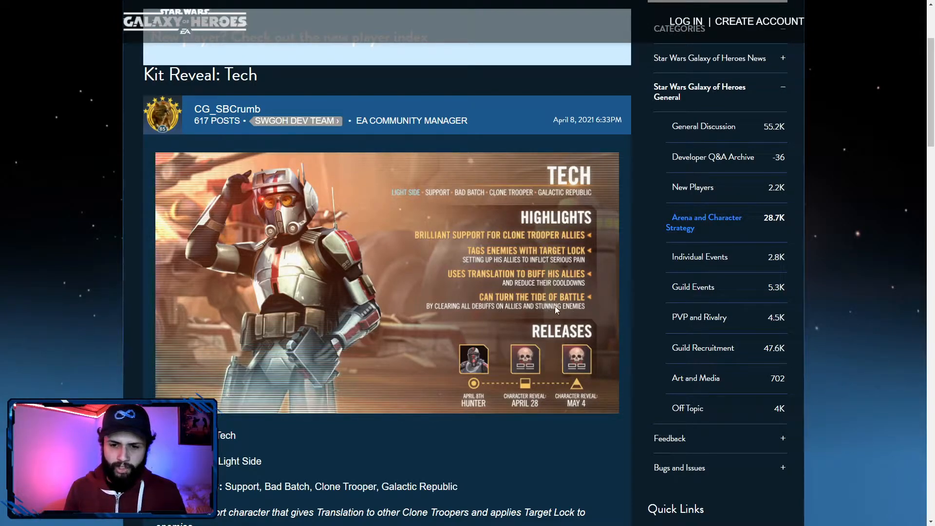
scroll(down, 3)
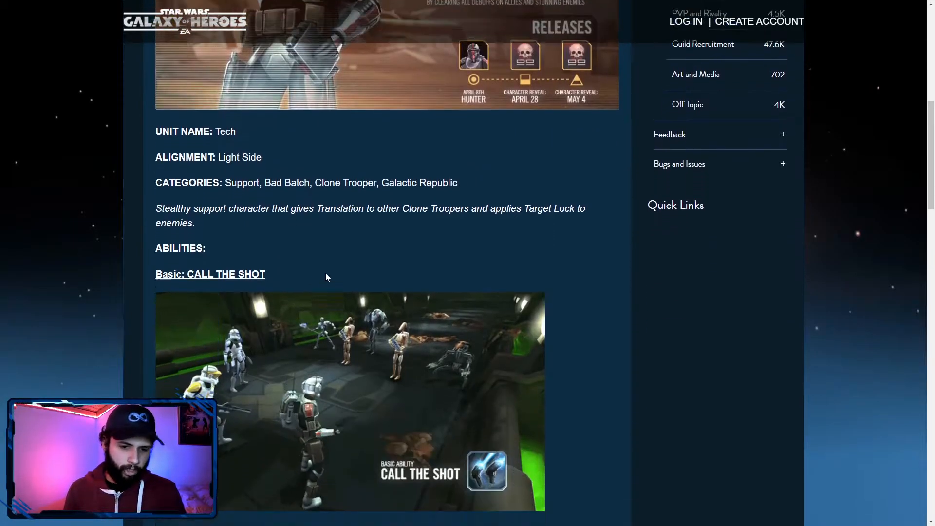
scroll(down, 3)
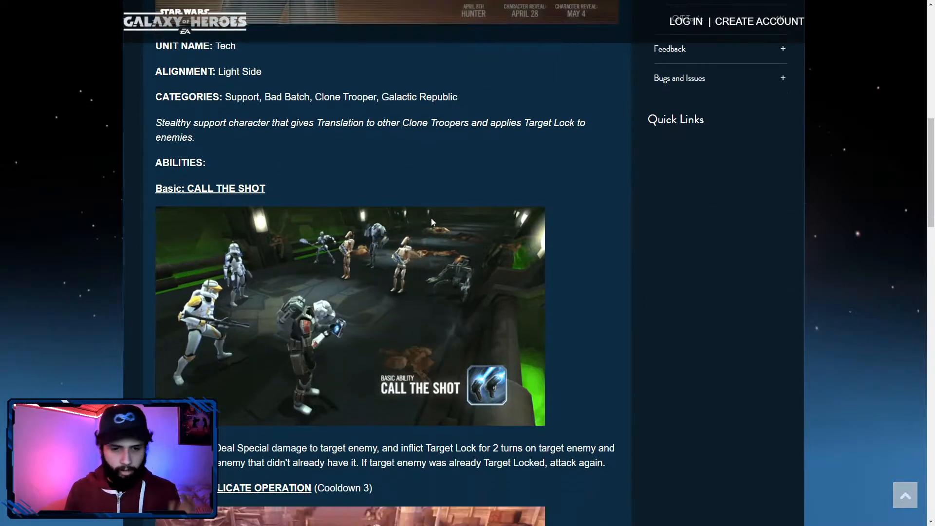
scroll(down, 3)
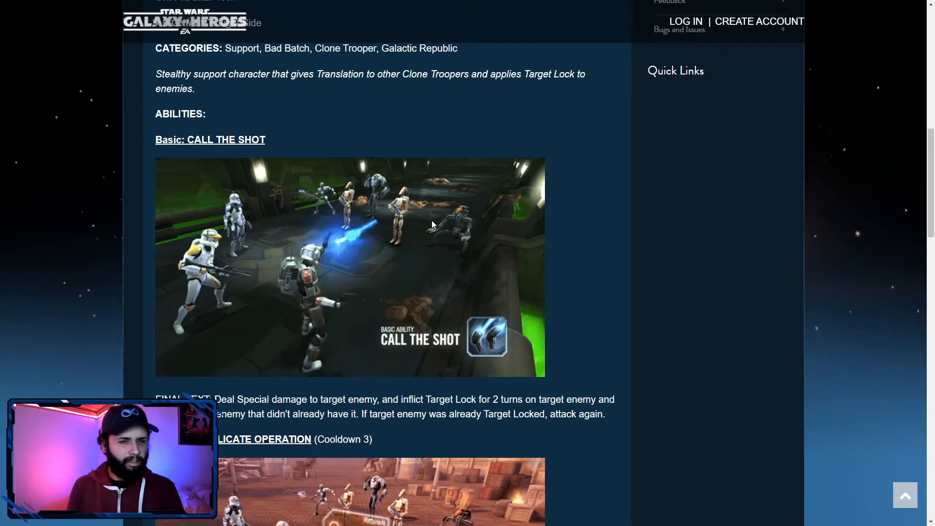
scroll(down, 3)
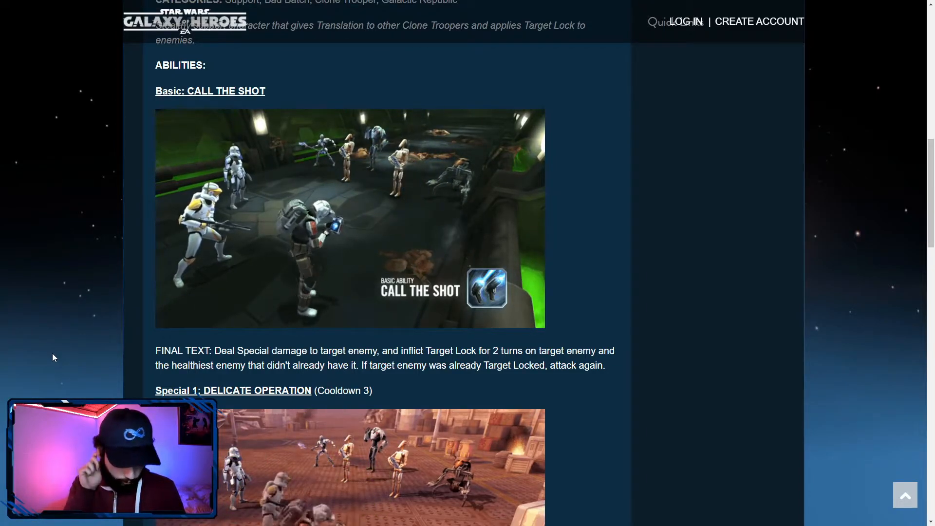
mouse_move(477, 403)
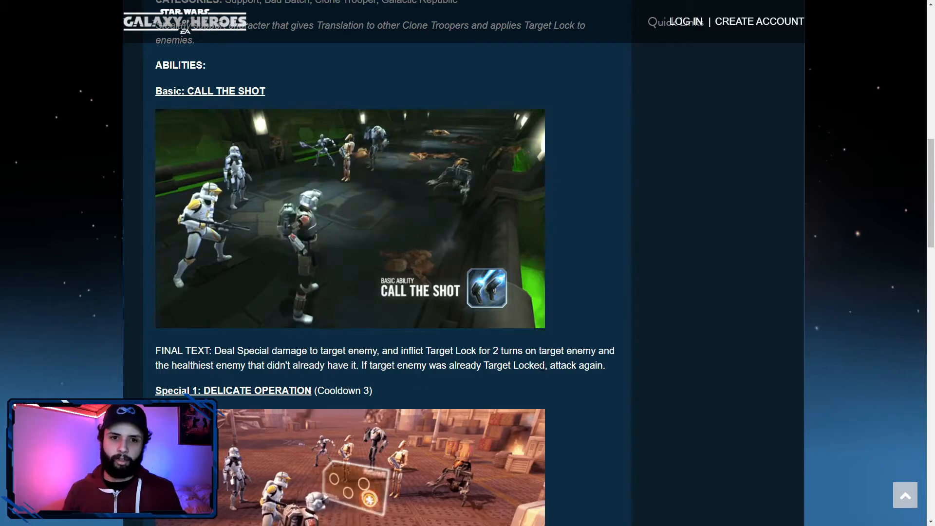
mouse_move(452, 378)
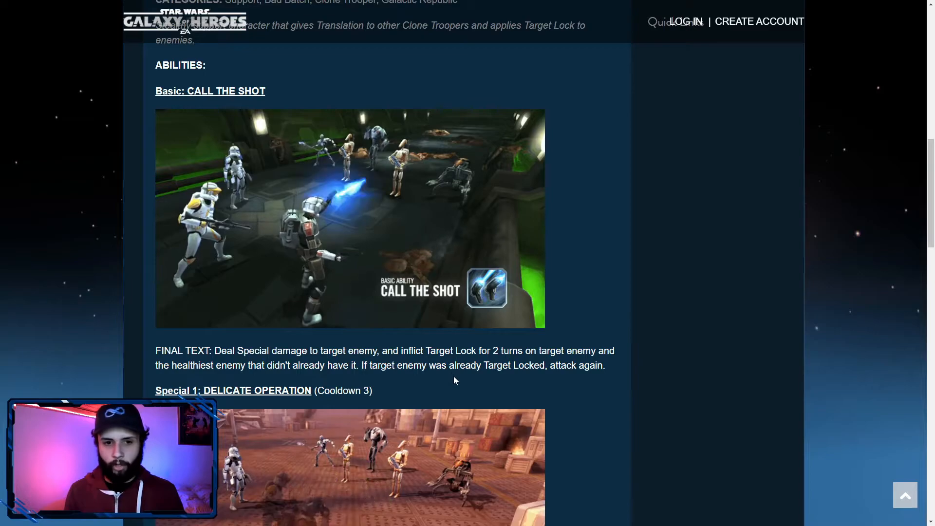
scroll(down, 3)
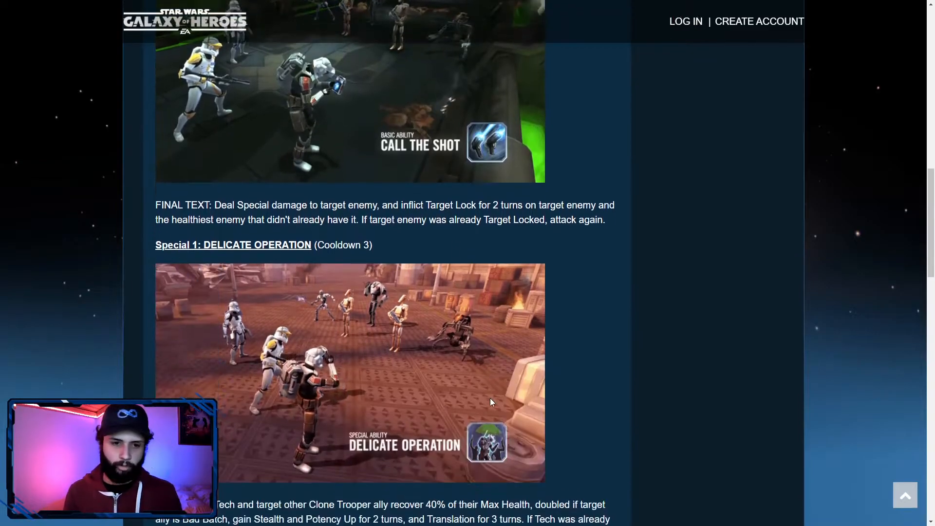
scroll(down, 3)
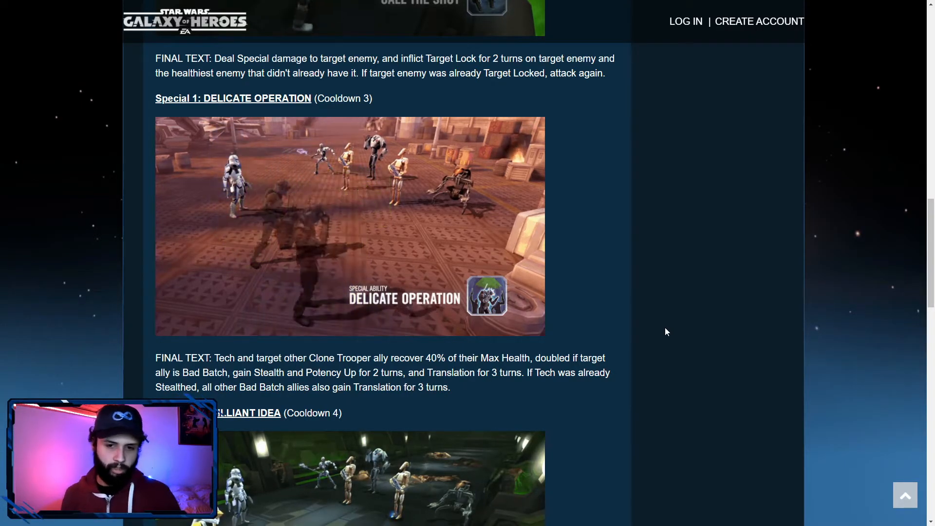
scroll(down, 3)
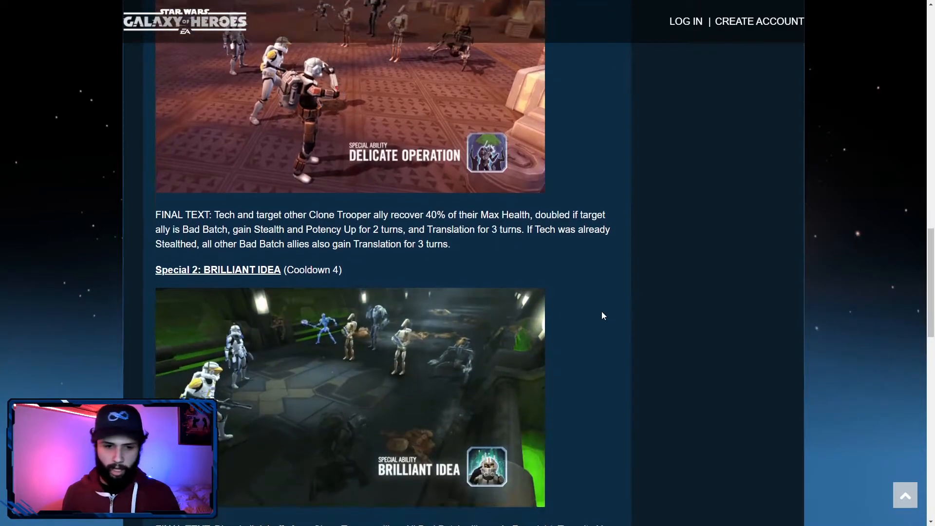
scroll(up, 3)
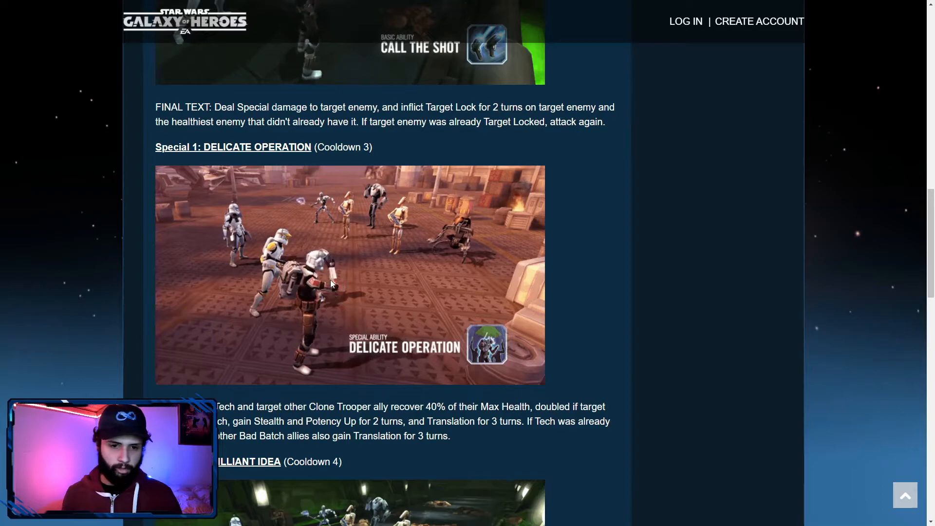
scroll(down, 3)
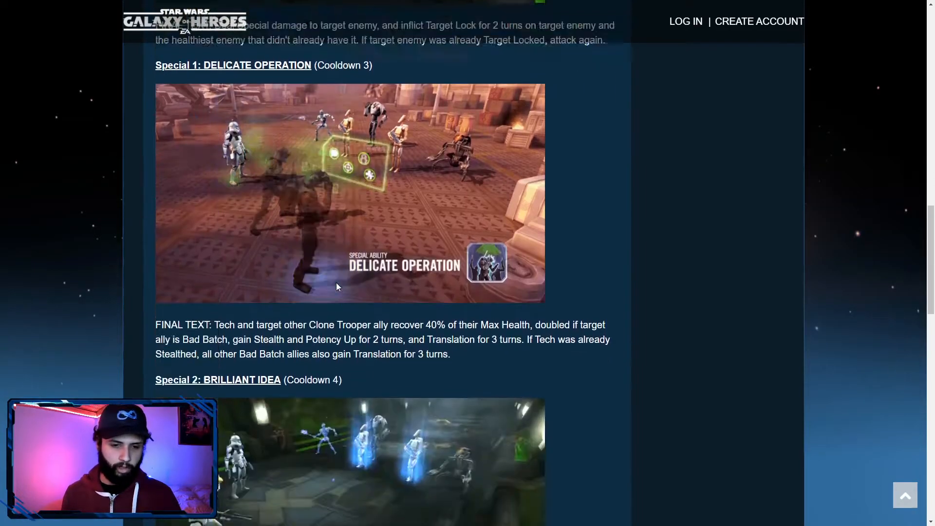
scroll(down, 3)
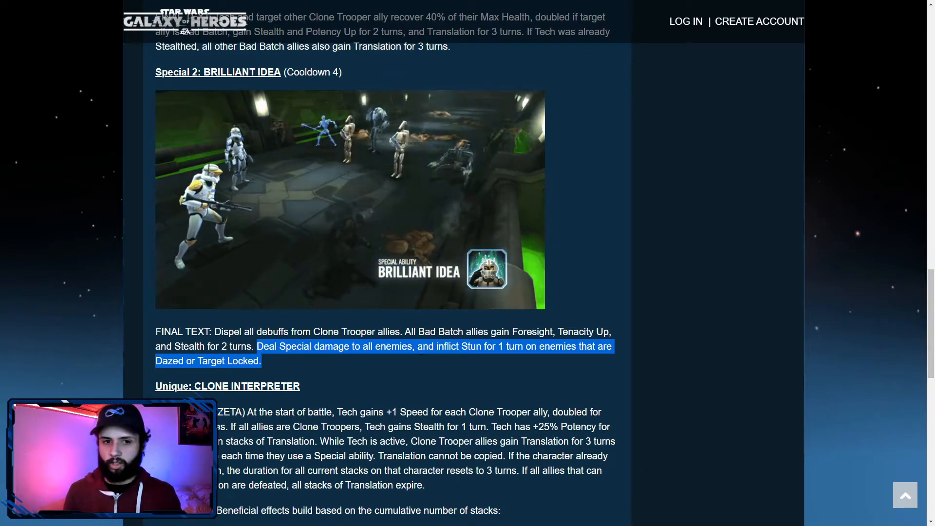
scroll(up, 3)
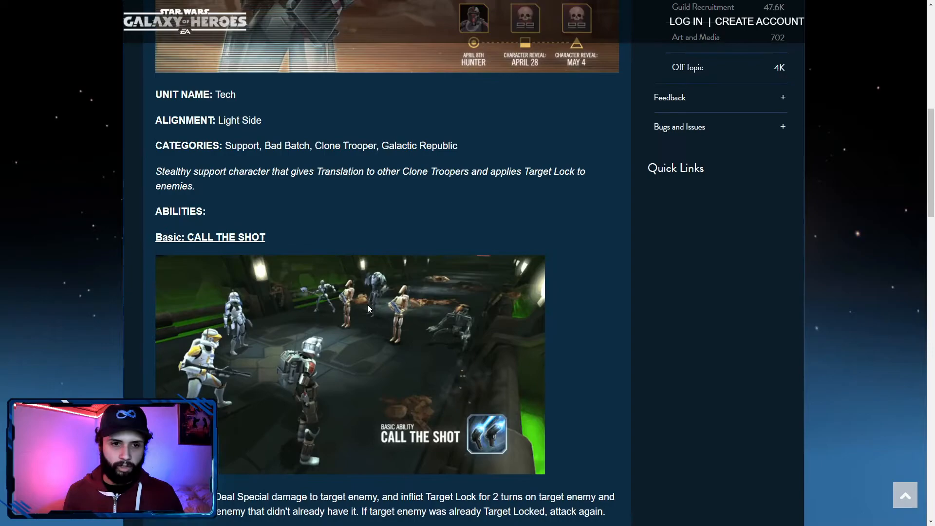
scroll(down, 3)
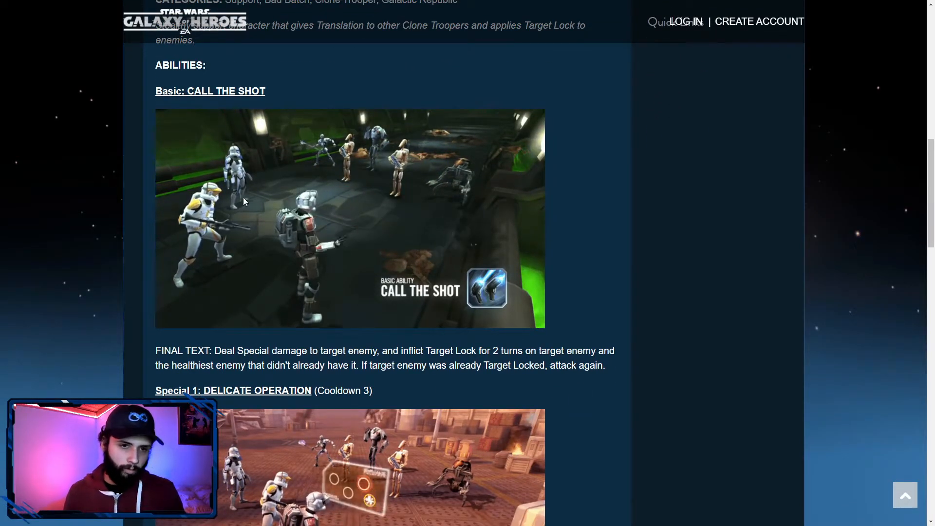
scroll(down, 3)
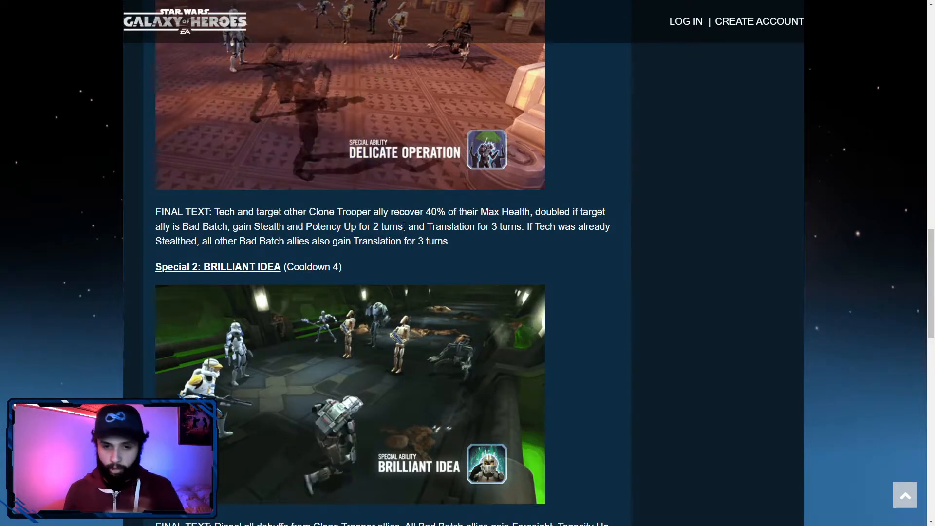
scroll(down, 3)
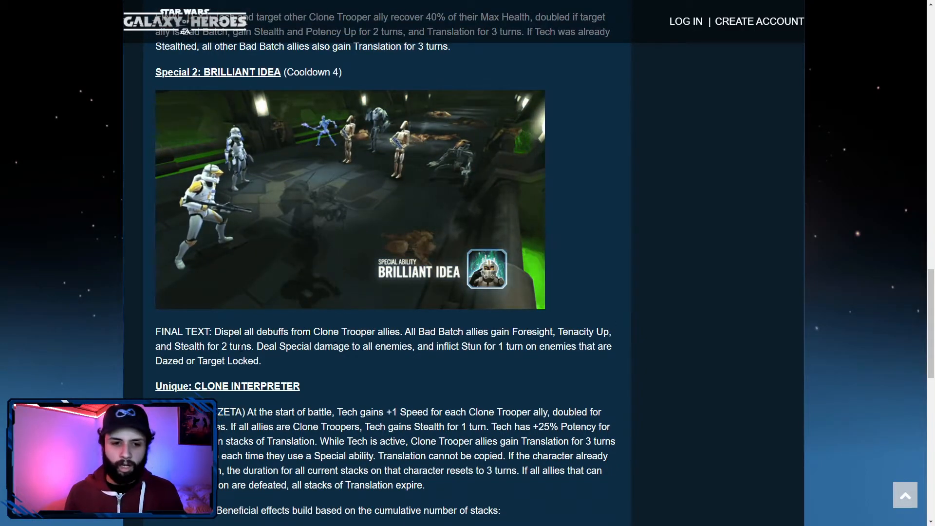
scroll(up, 3)
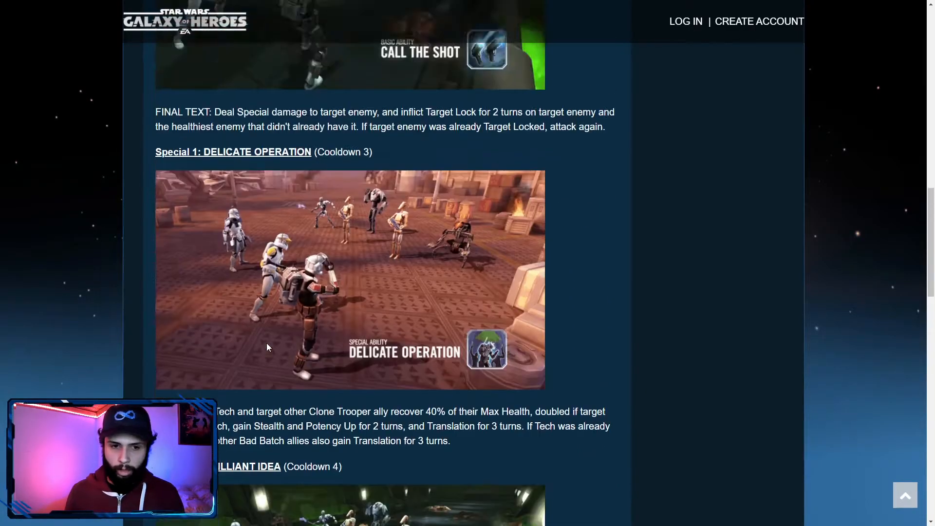
scroll(down, 3)
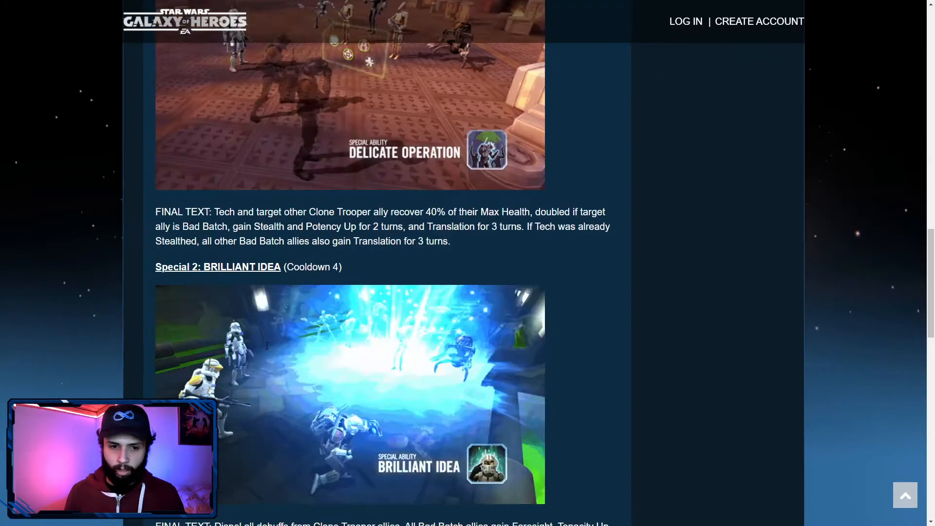
scroll(up, 3)
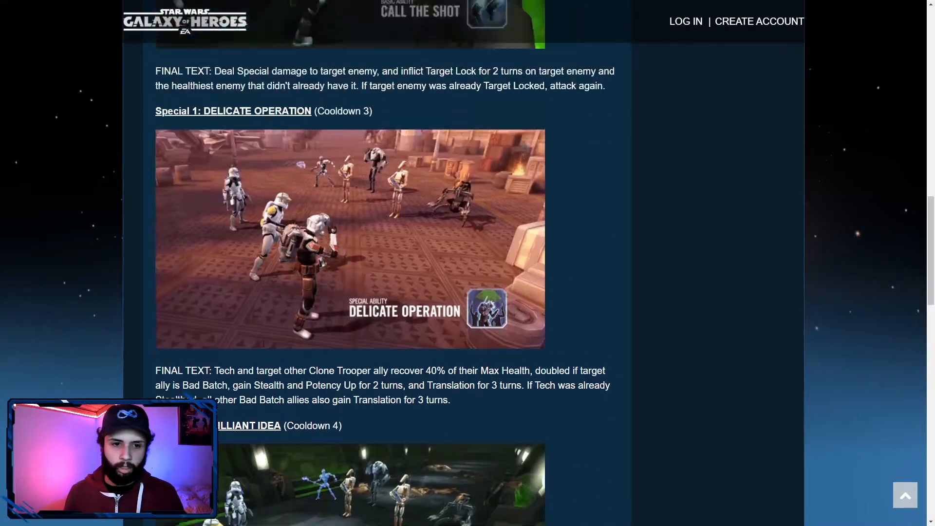
scroll(down, 3)
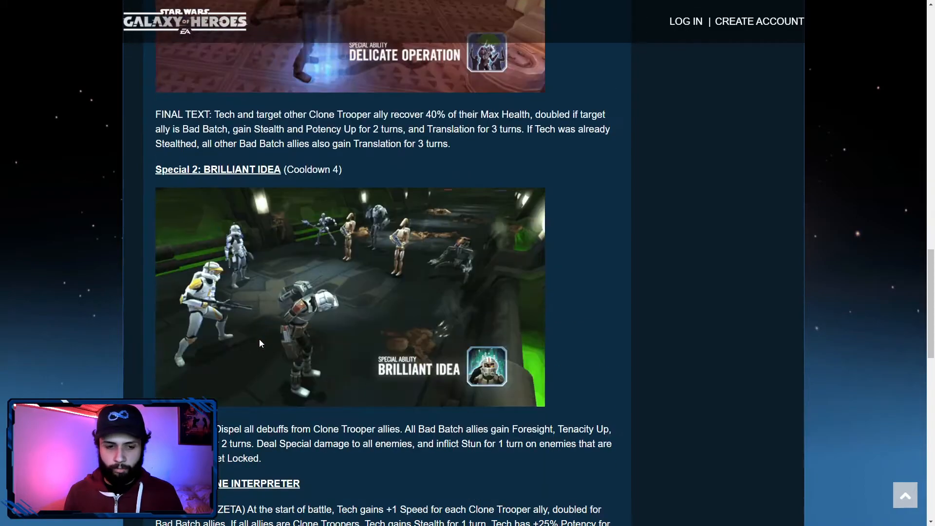
scroll(down, 3)
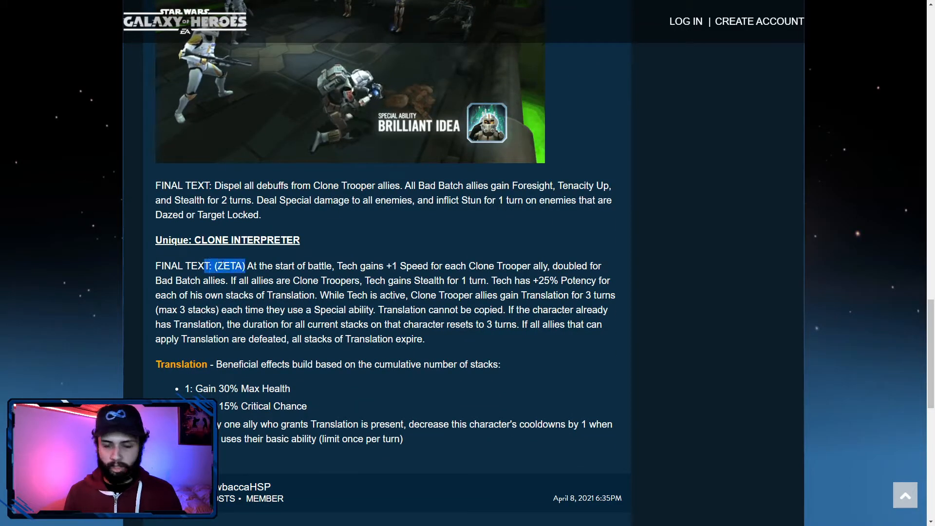
scroll(up, 3)
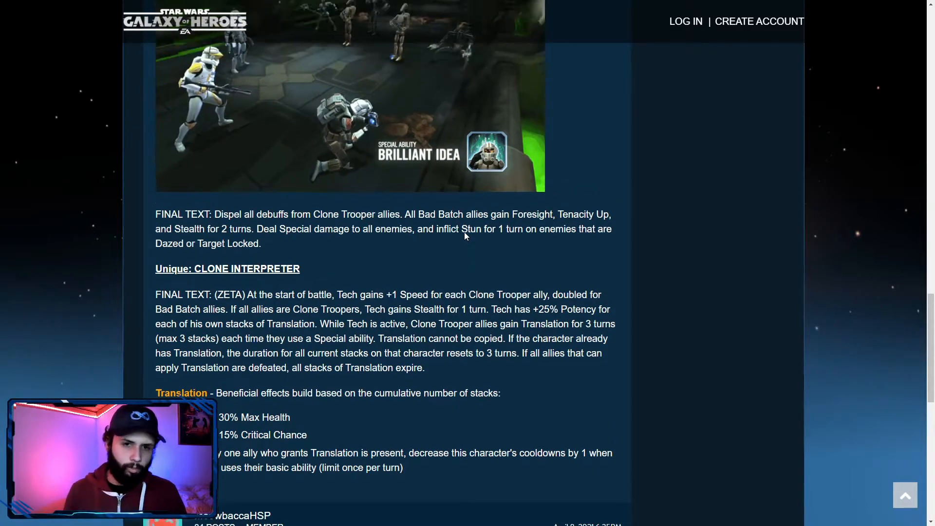
scroll(up, 3)
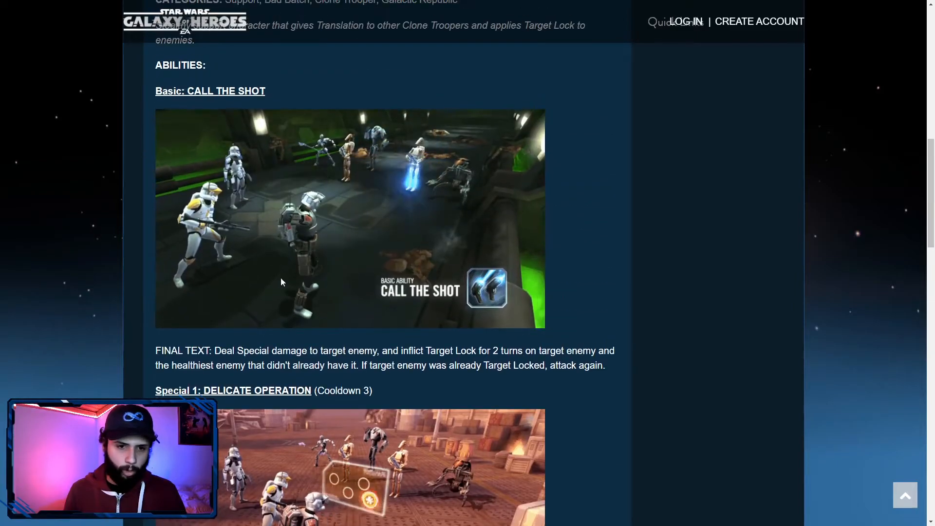
scroll(down, 3)
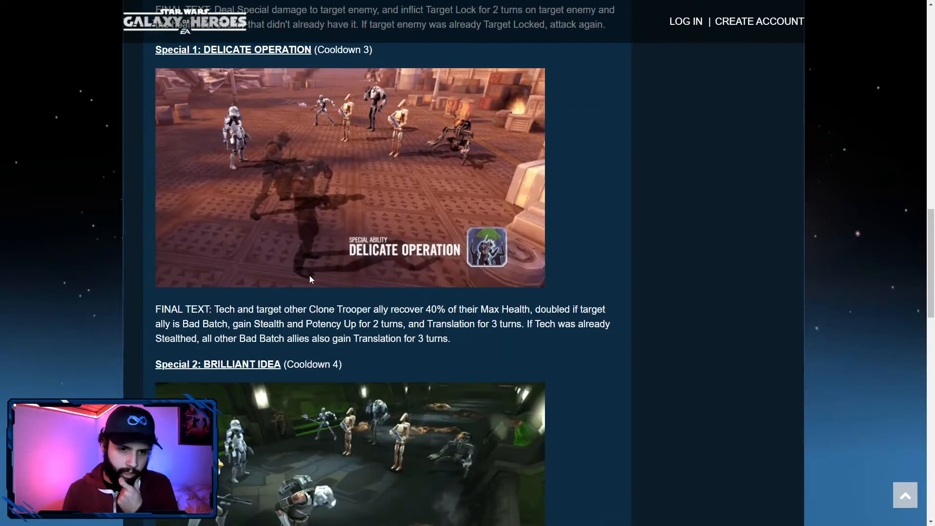
scroll(down, 3)
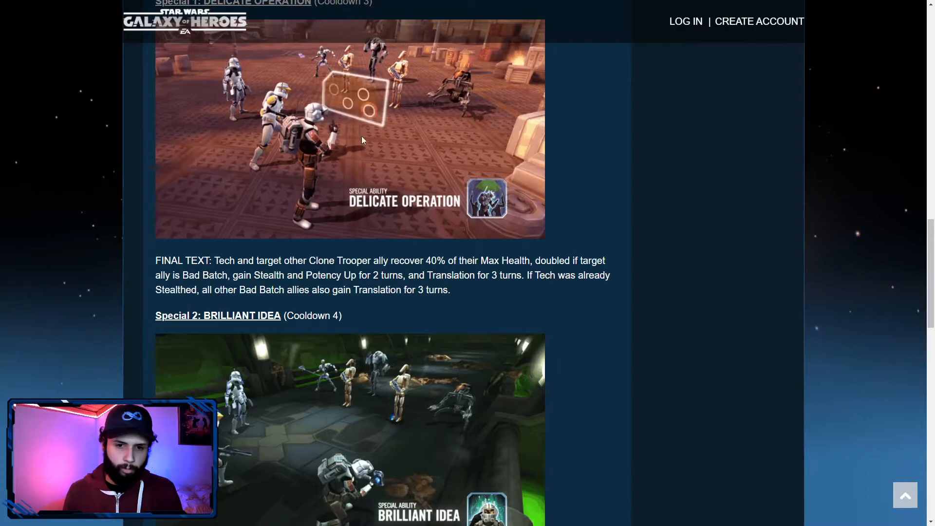
scroll(down, 3)
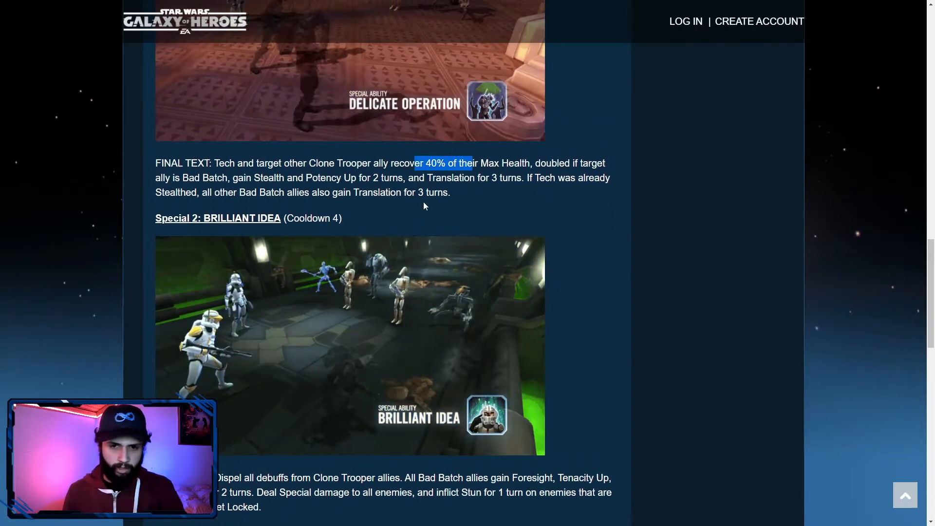
scroll(down, 3)
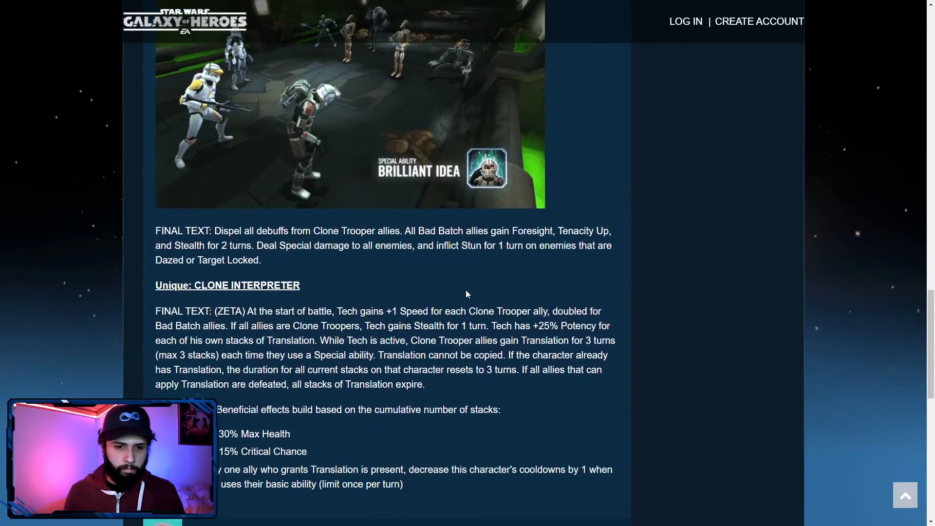
scroll(down, 3)
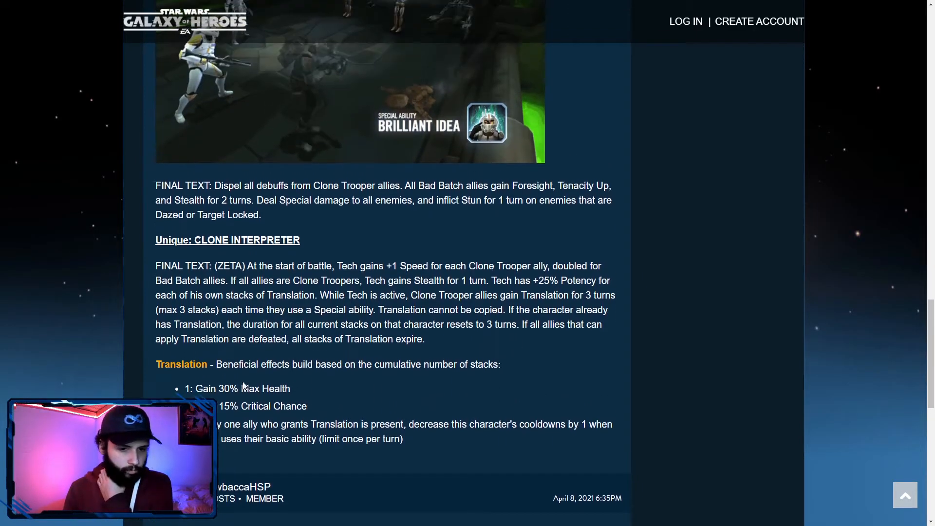
mouse_move(317, 388)
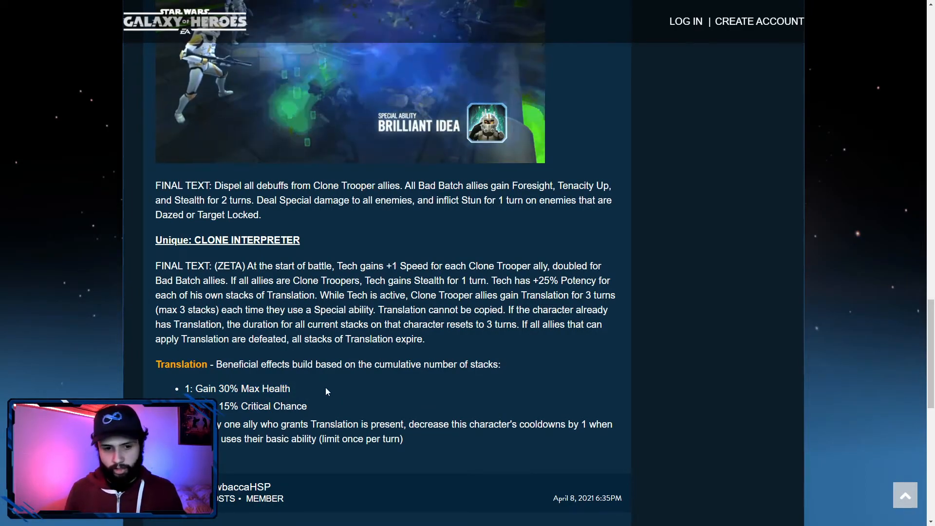
mouse_move(317, 405)
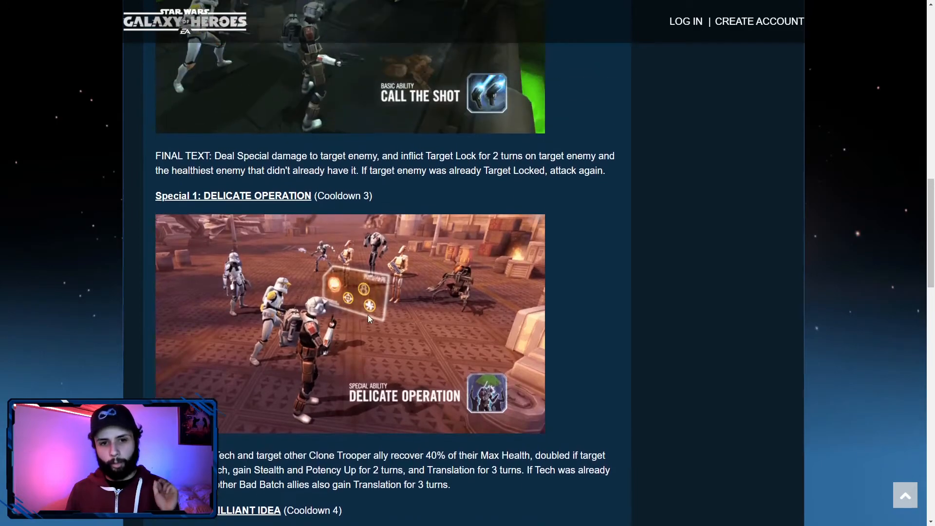
scroll(down, 3)
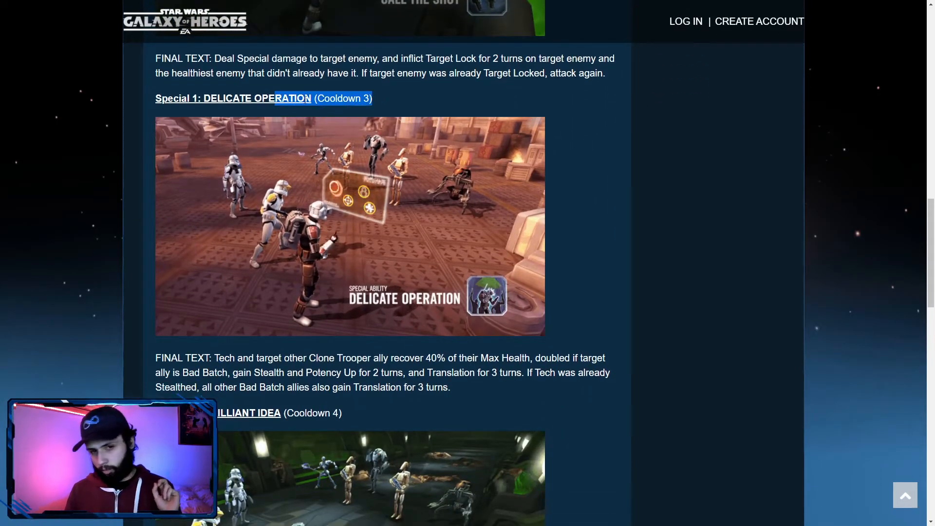
scroll(down, 3)
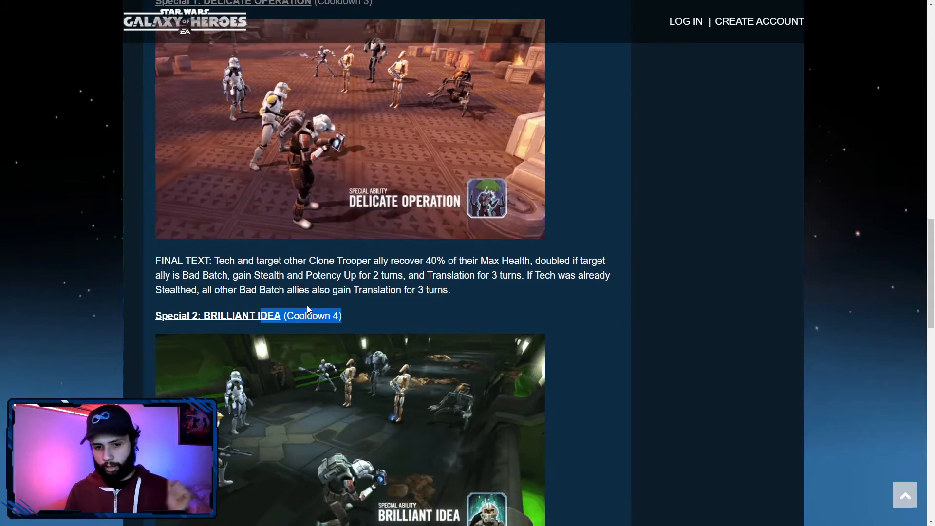
scroll(down, 3)
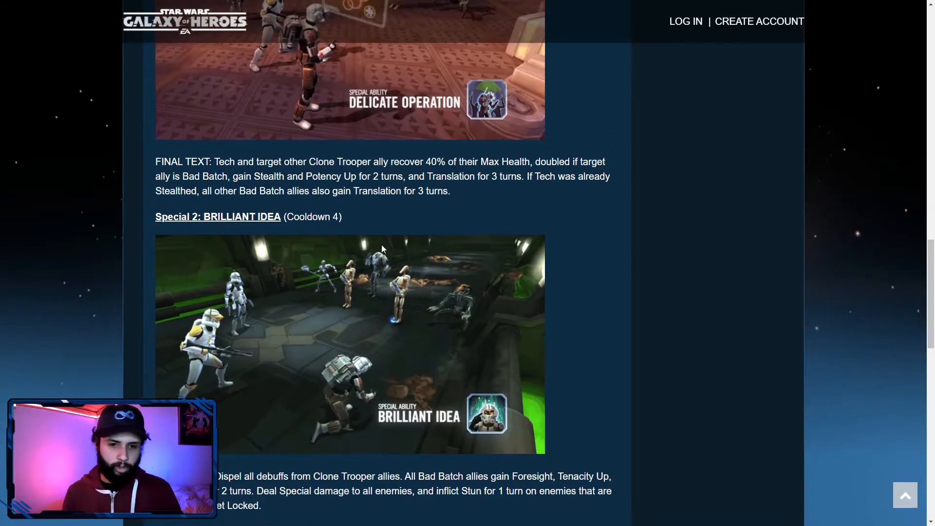
scroll(down, 3)
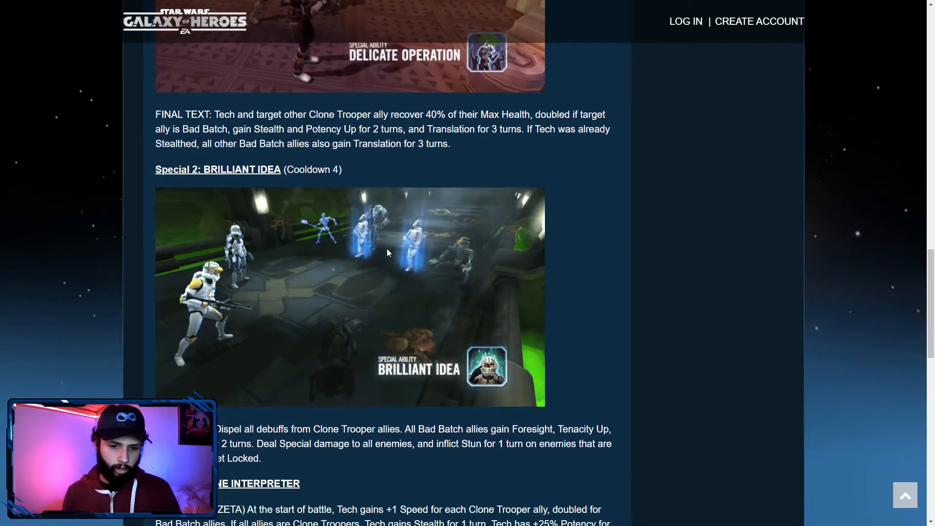
scroll(down, 3)
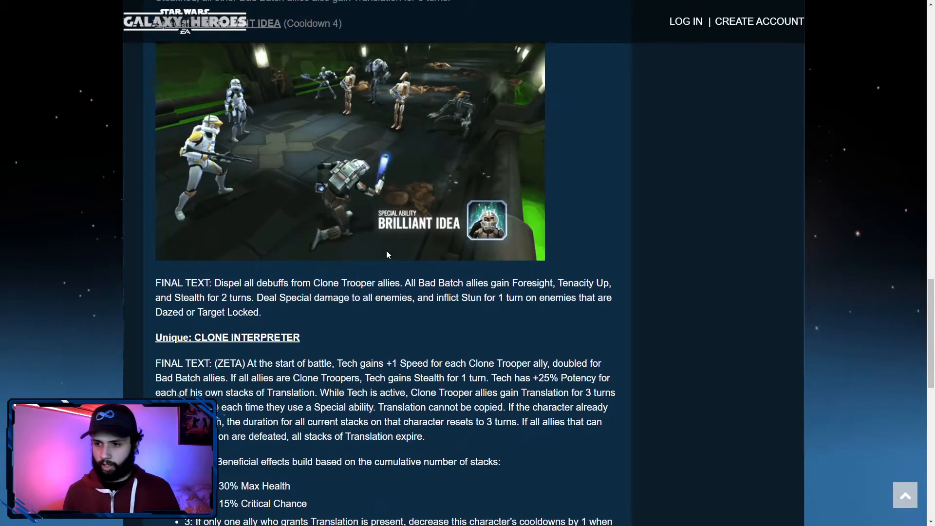
scroll(down, 3)
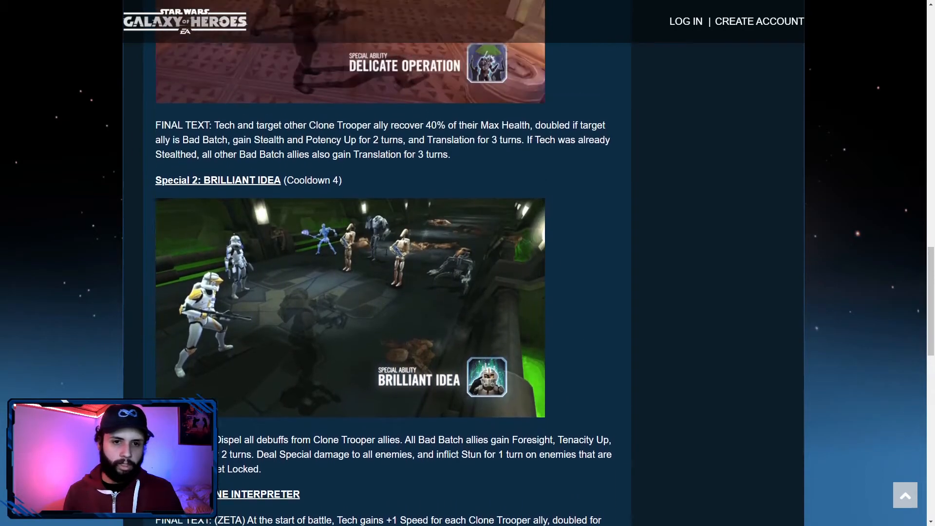
scroll(up, 3)
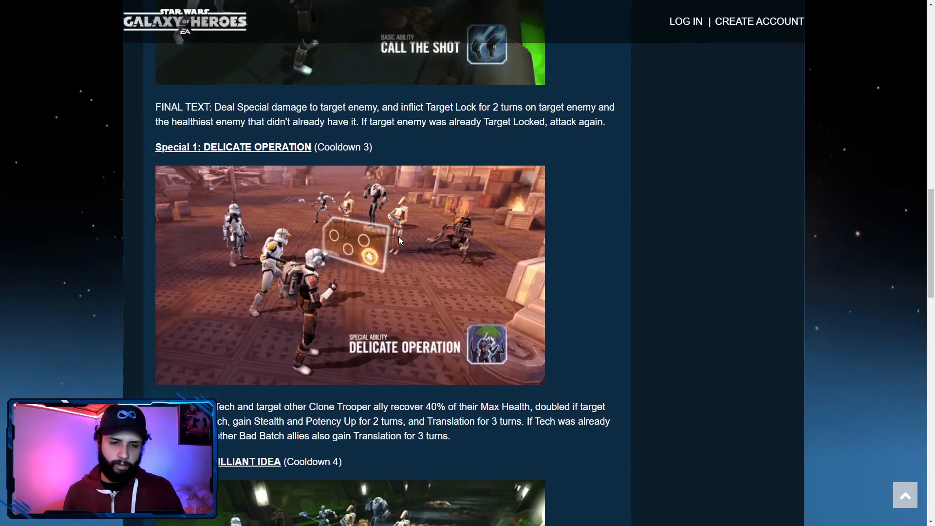
scroll(up, 3)
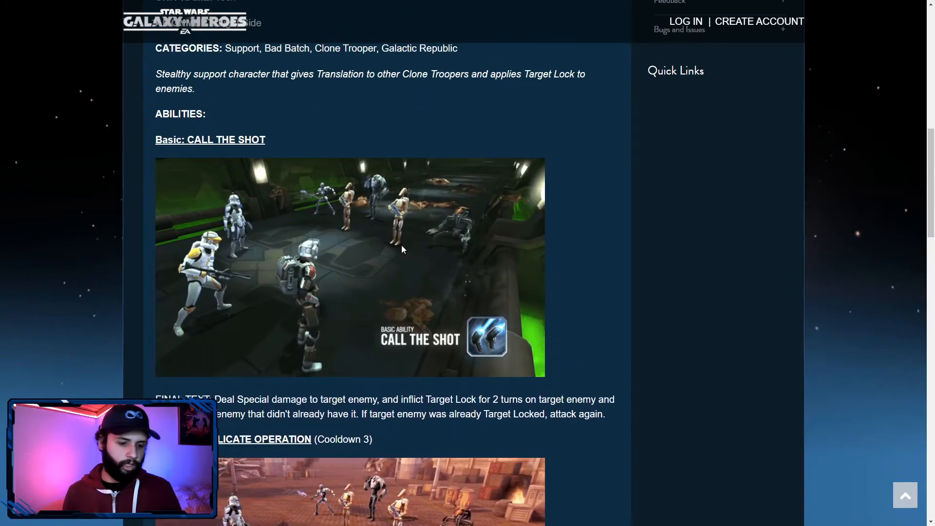
scroll(up, 3)
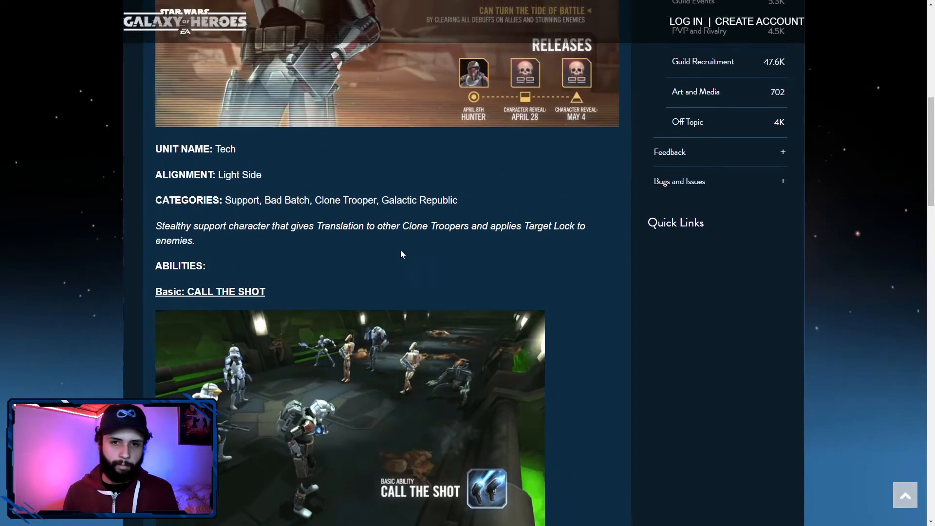
scroll(up, 3)
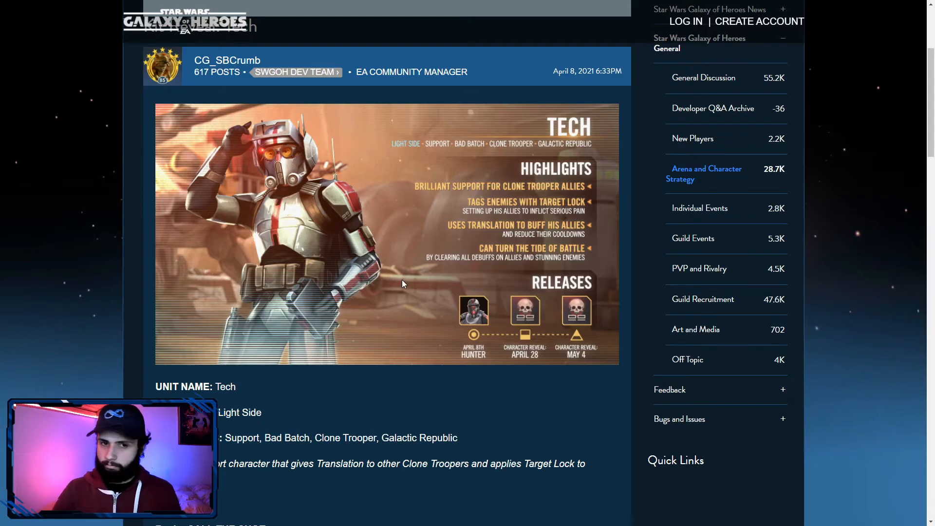
mouse_move(437, 400)
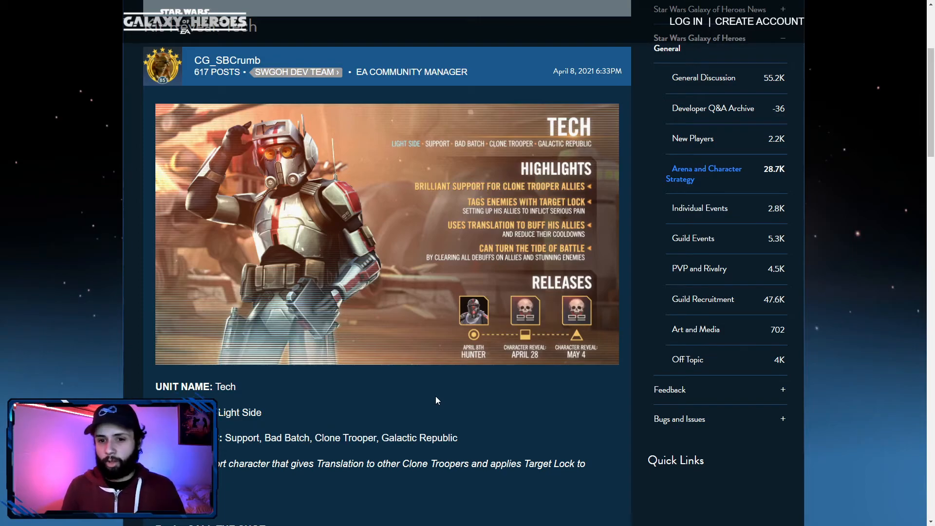
mouse_move(521, 352)
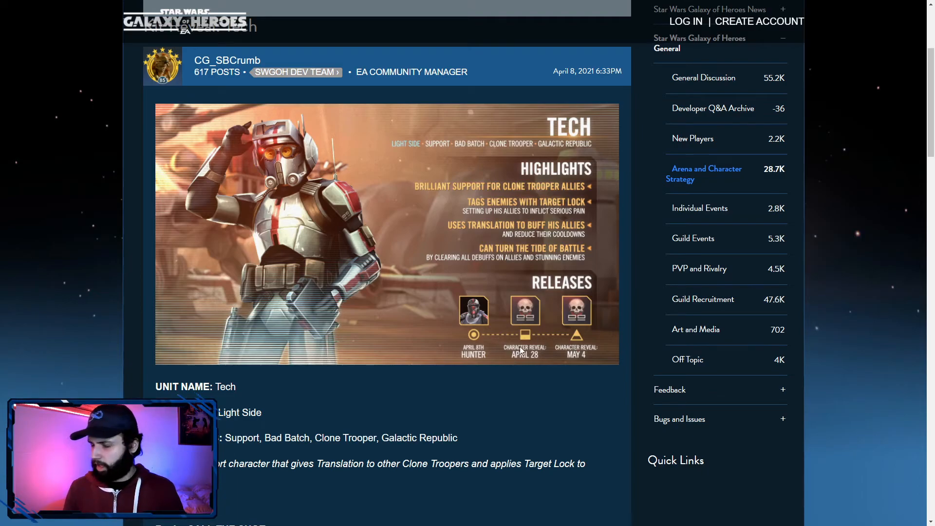
mouse_move(524, 347)
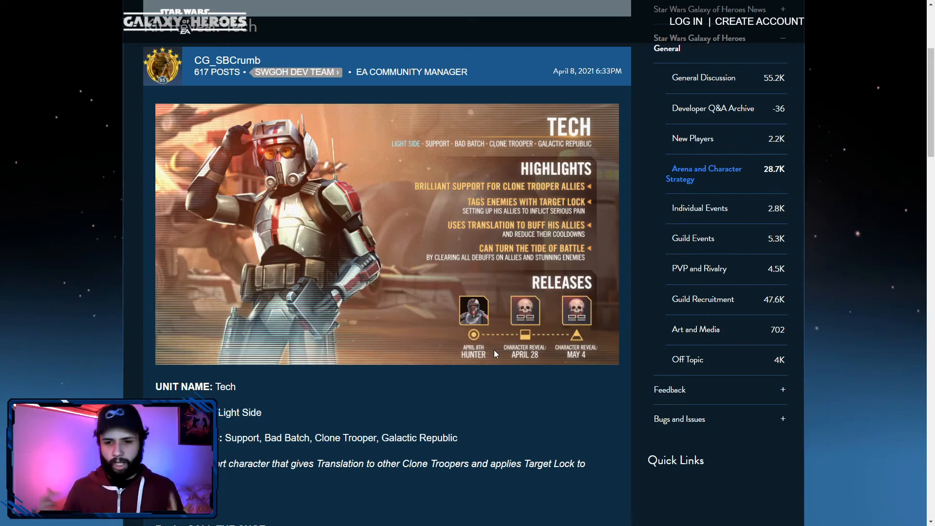
mouse_move(537, 366)
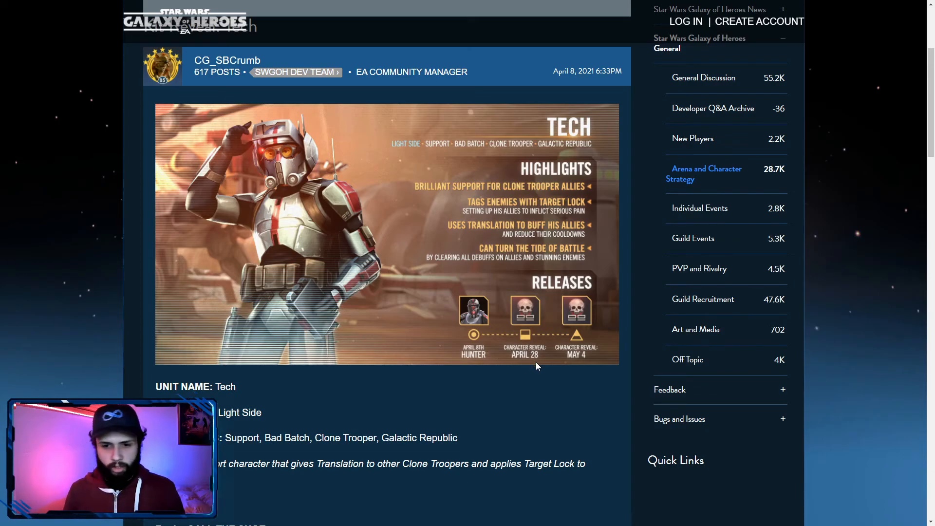
mouse_move(543, 346)
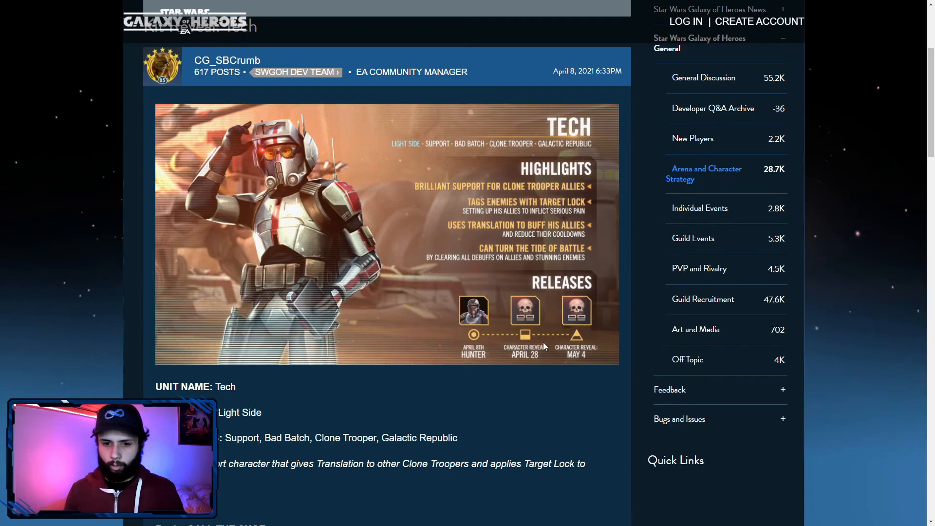
mouse_move(601, 258)
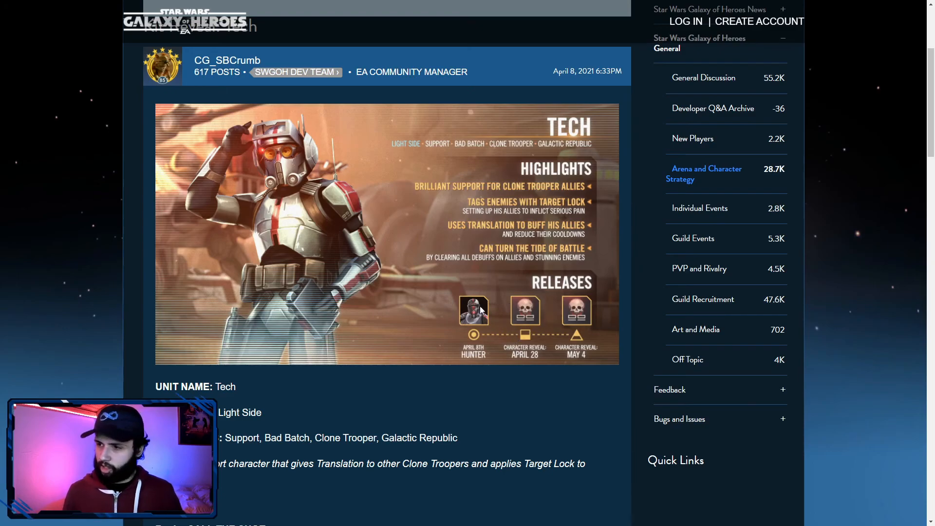
scroll(up, 3)
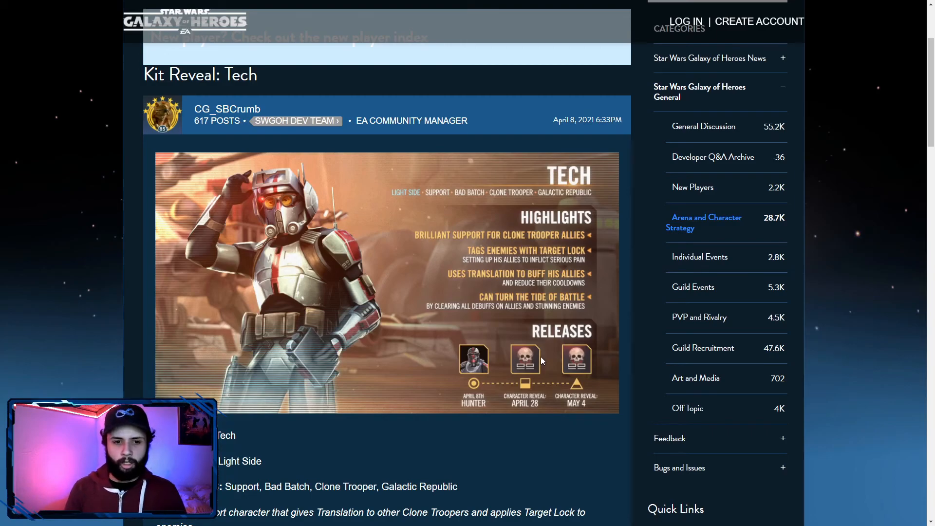
mouse_move(516, 337)
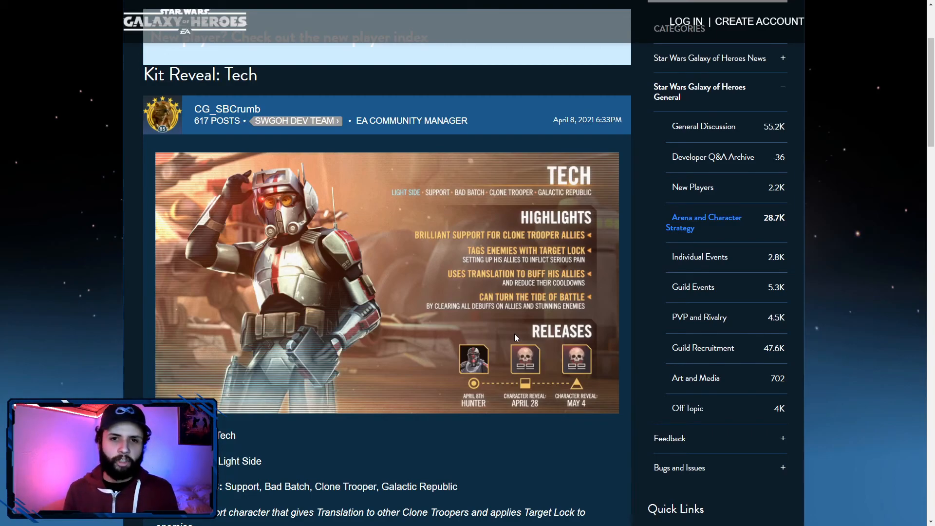
mouse_move(500, 369)
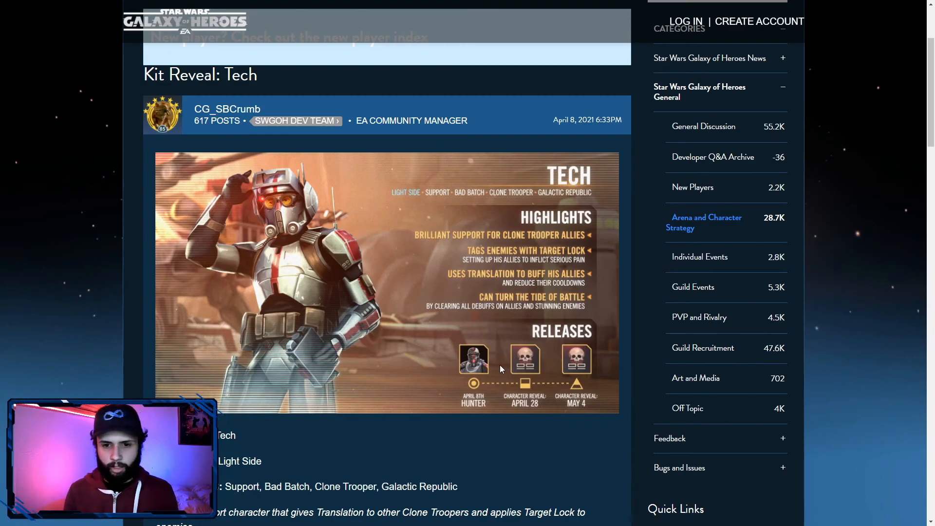
mouse_move(515, 374)
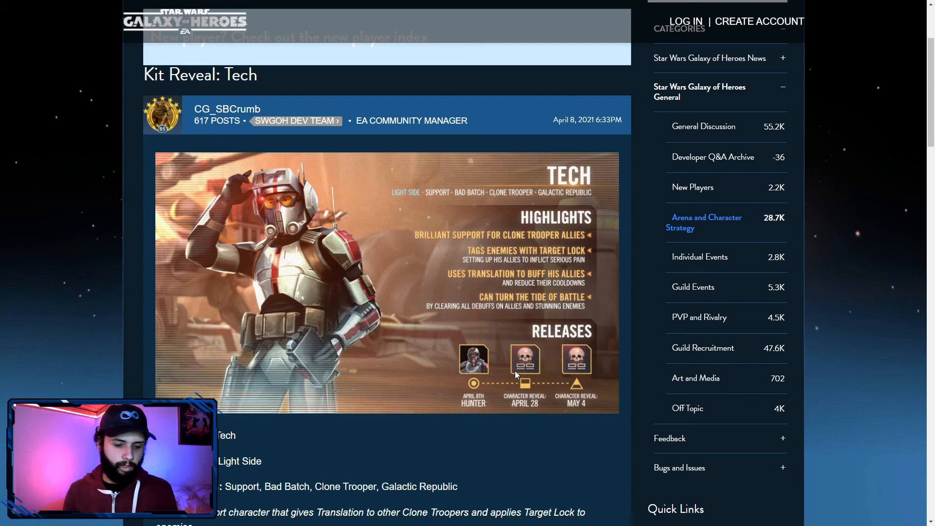
mouse_move(514, 374)
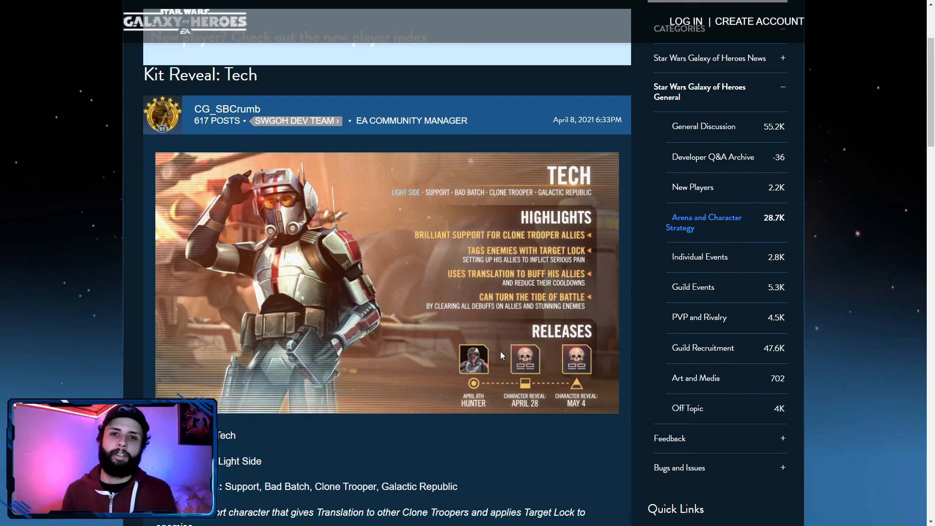